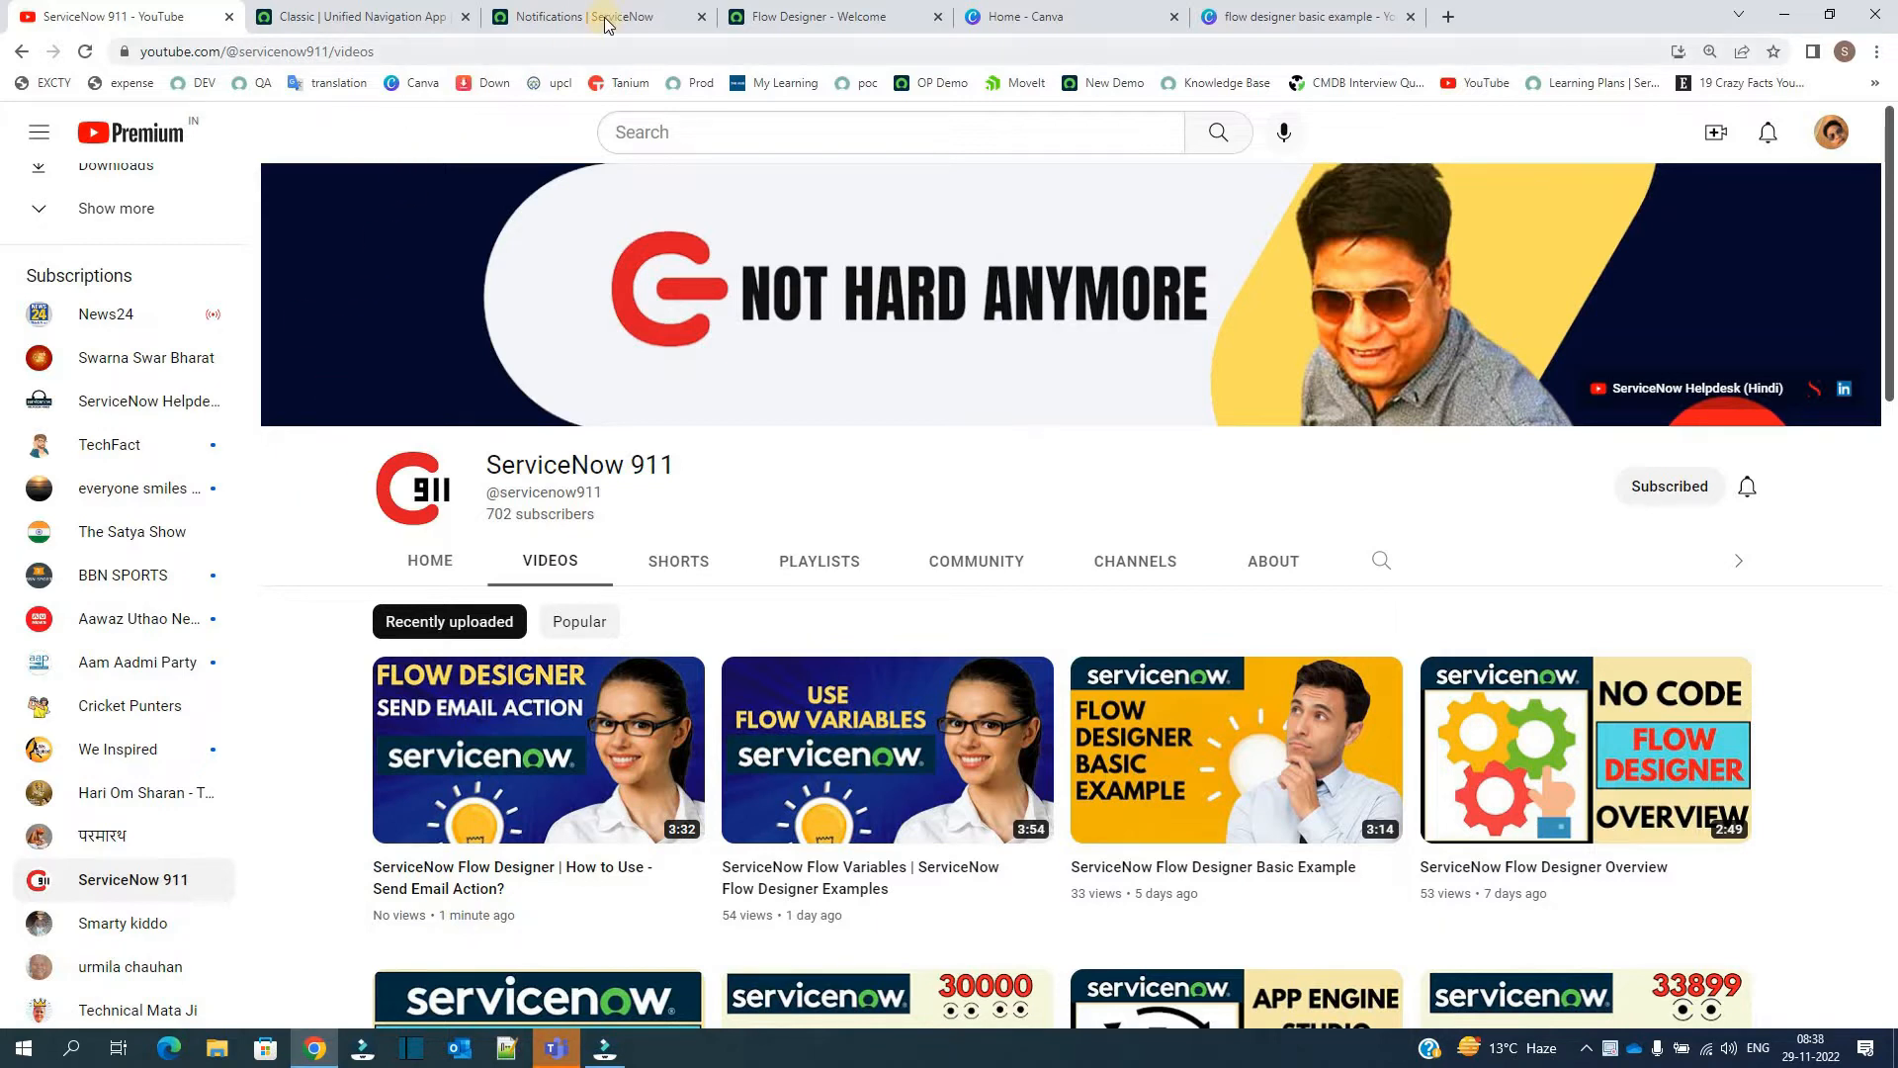
Switch from YouTube to the Flow Designer tab listing recent flows like P1 Email
left_click(594, 15)
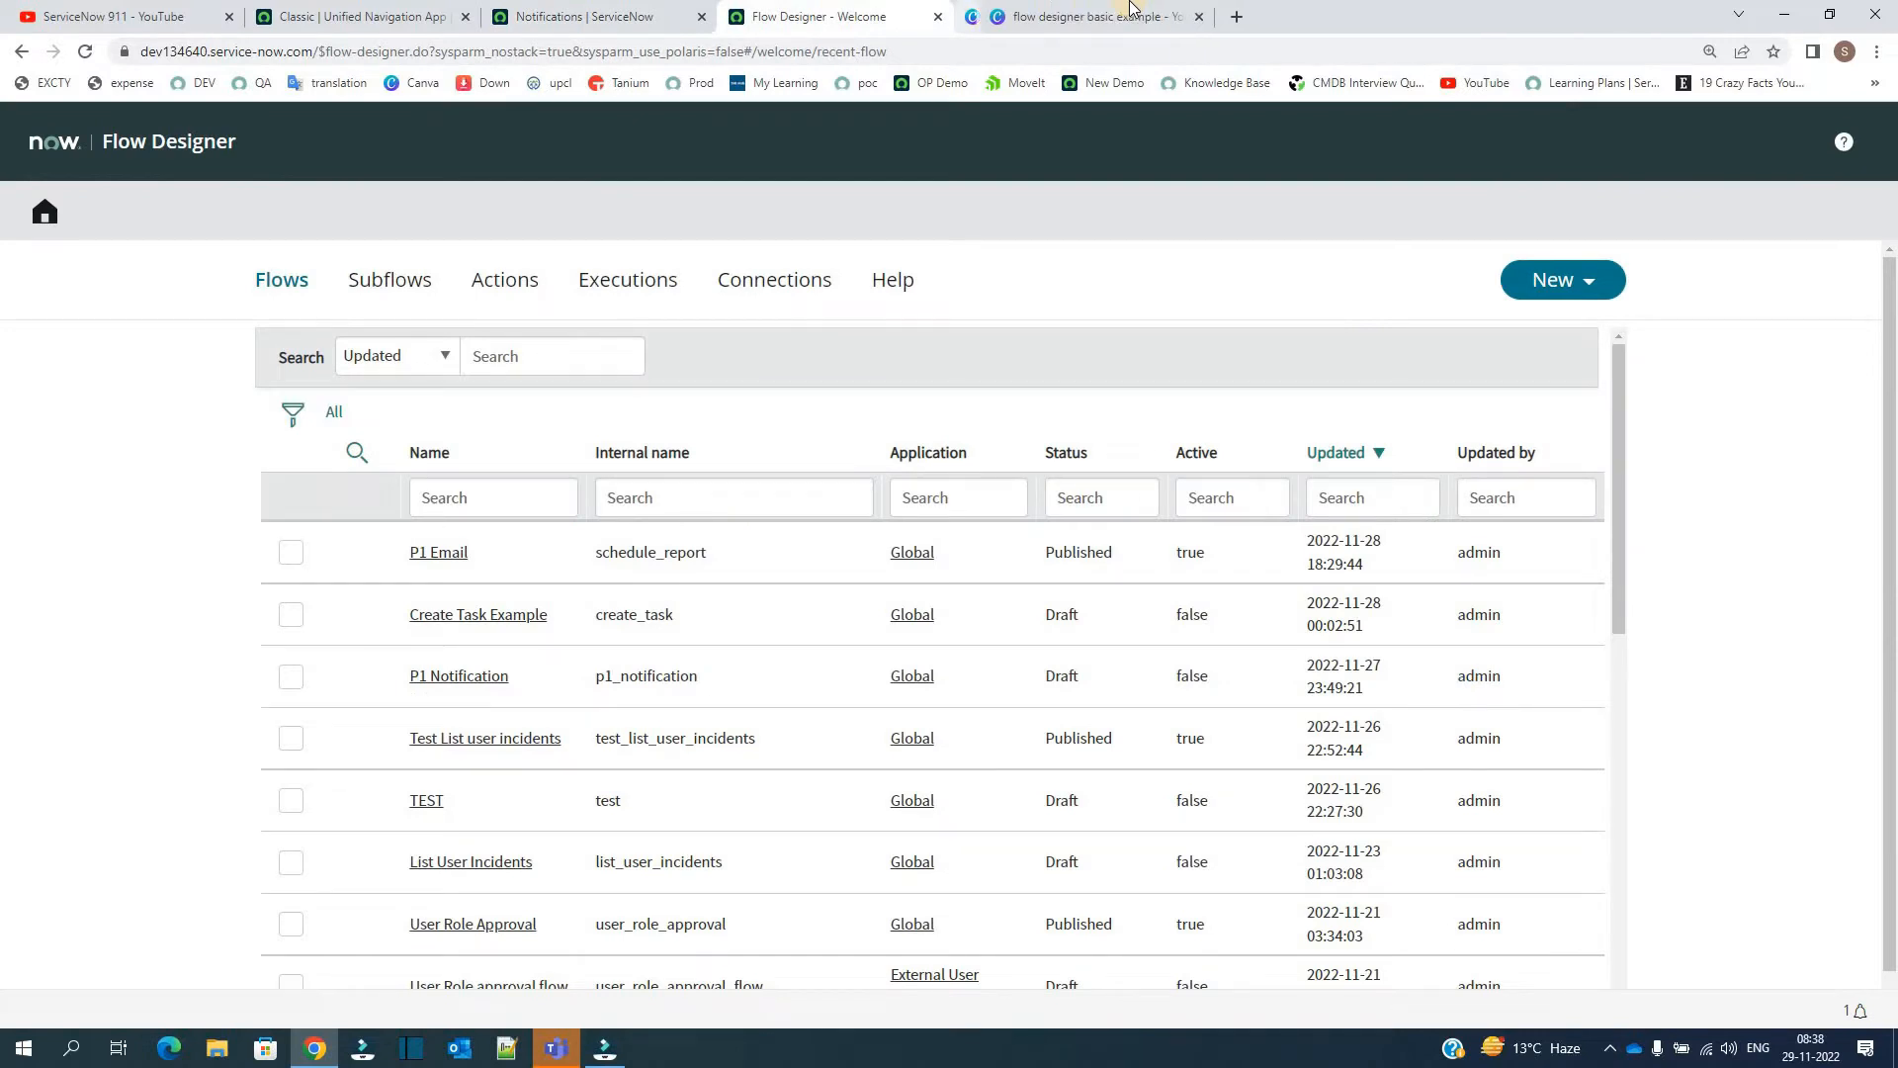
Open the P1 Notification flow from the Flow Designer flows list
left_click(1196, 16)
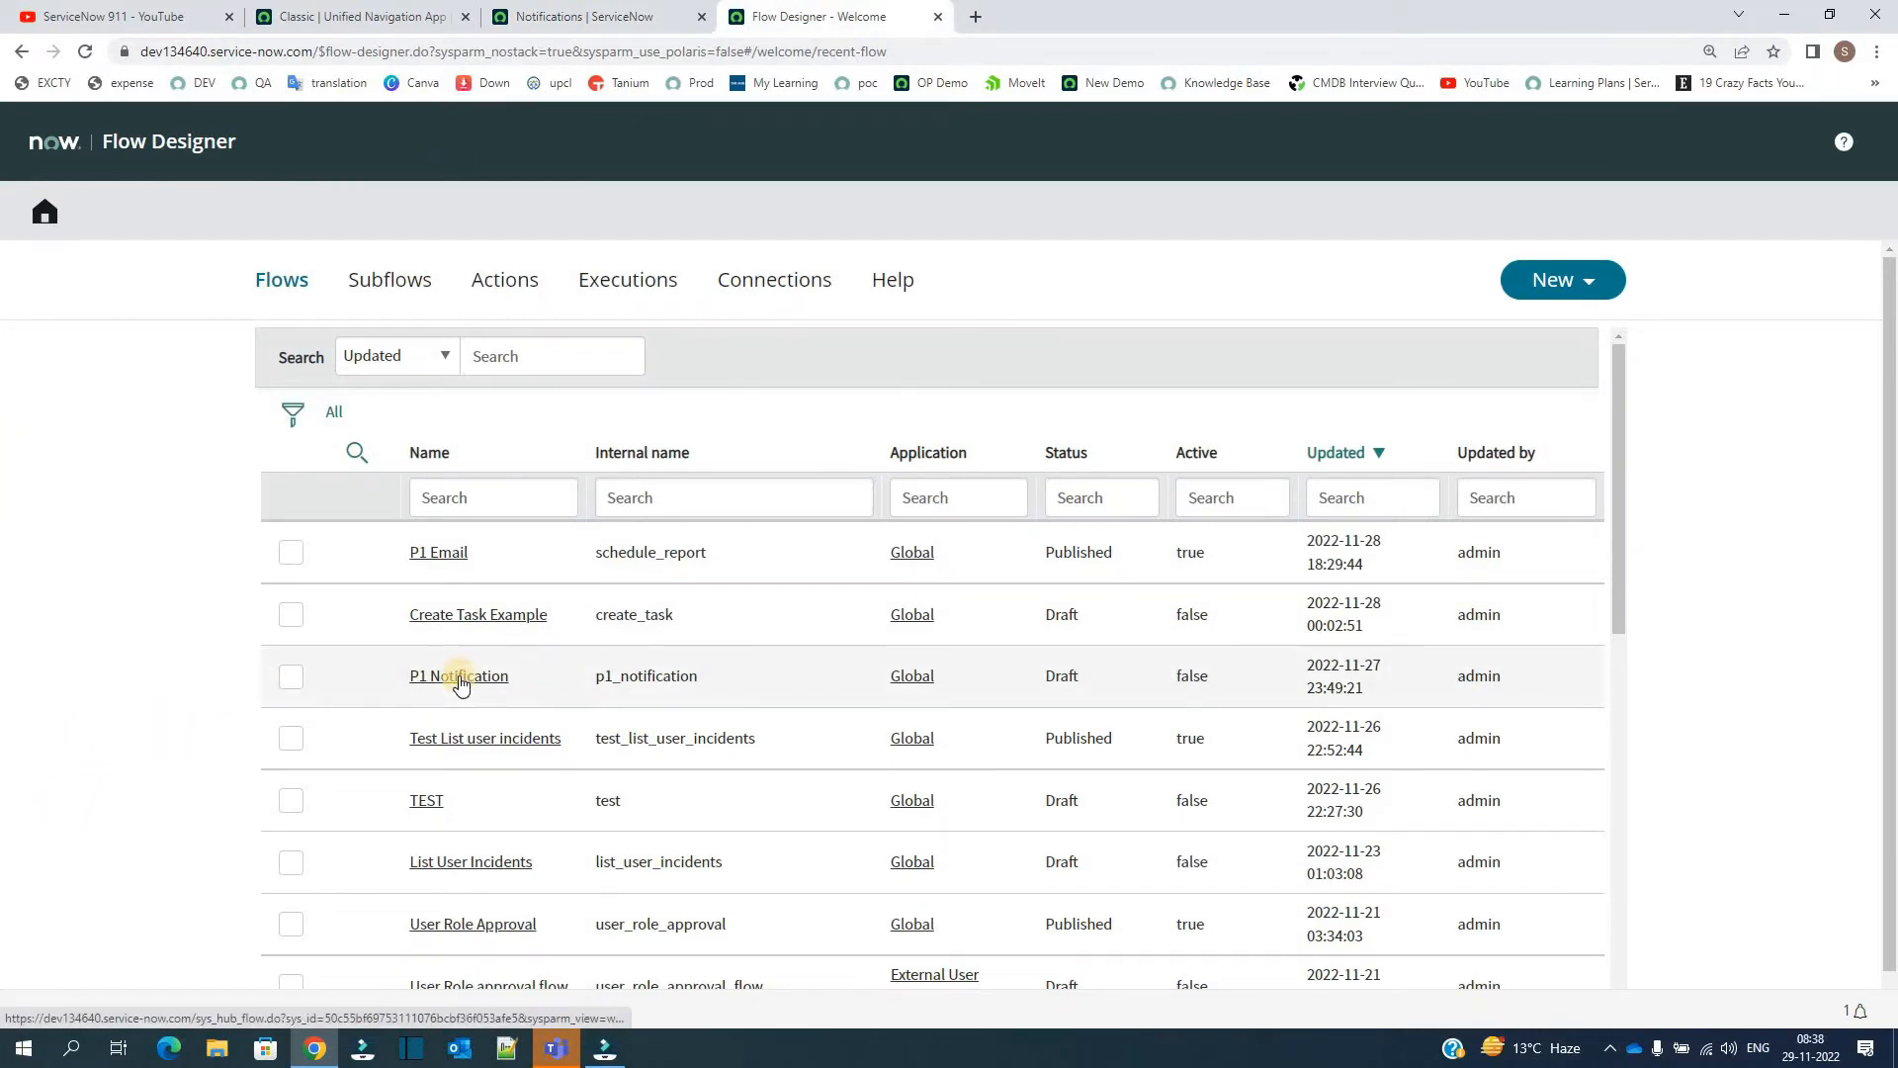
left_click(458, 675)
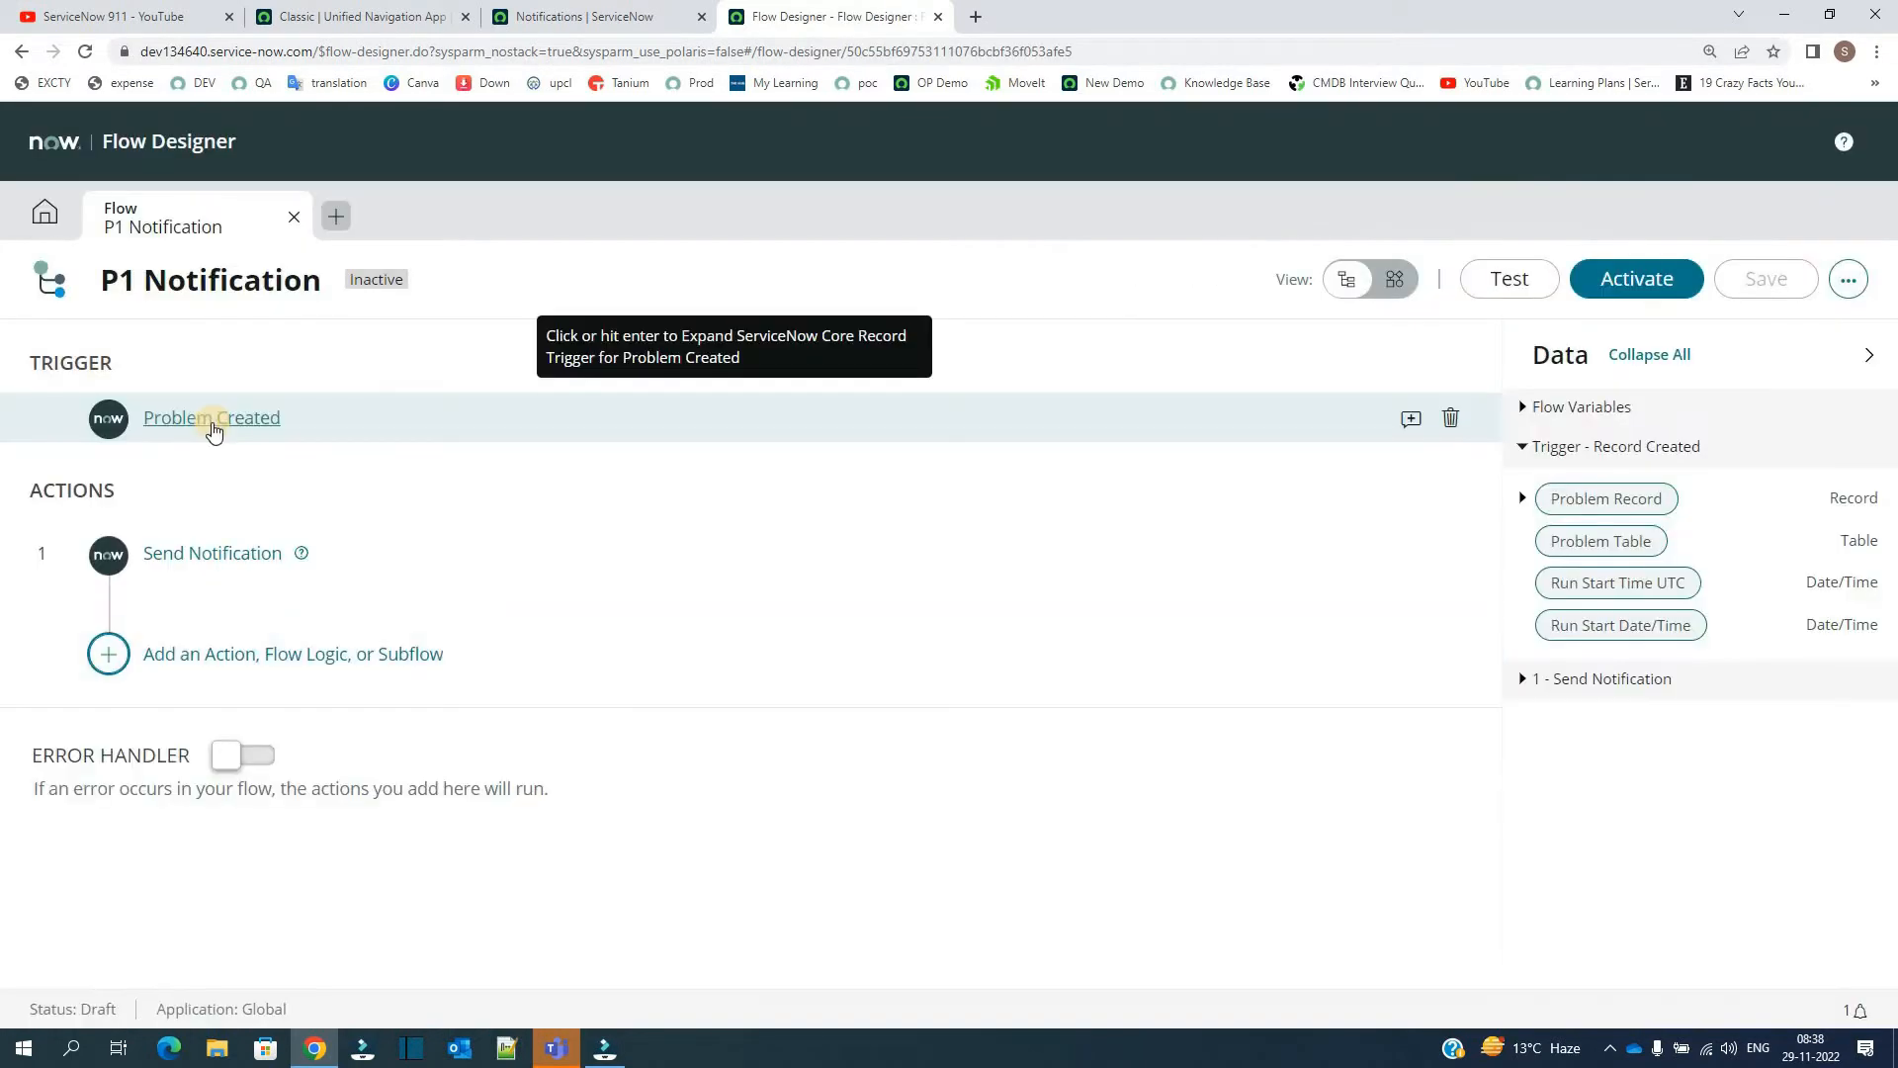
Expand the Problem Created trigger to show Trigger Created on the Problem table
left_click(211, 417)
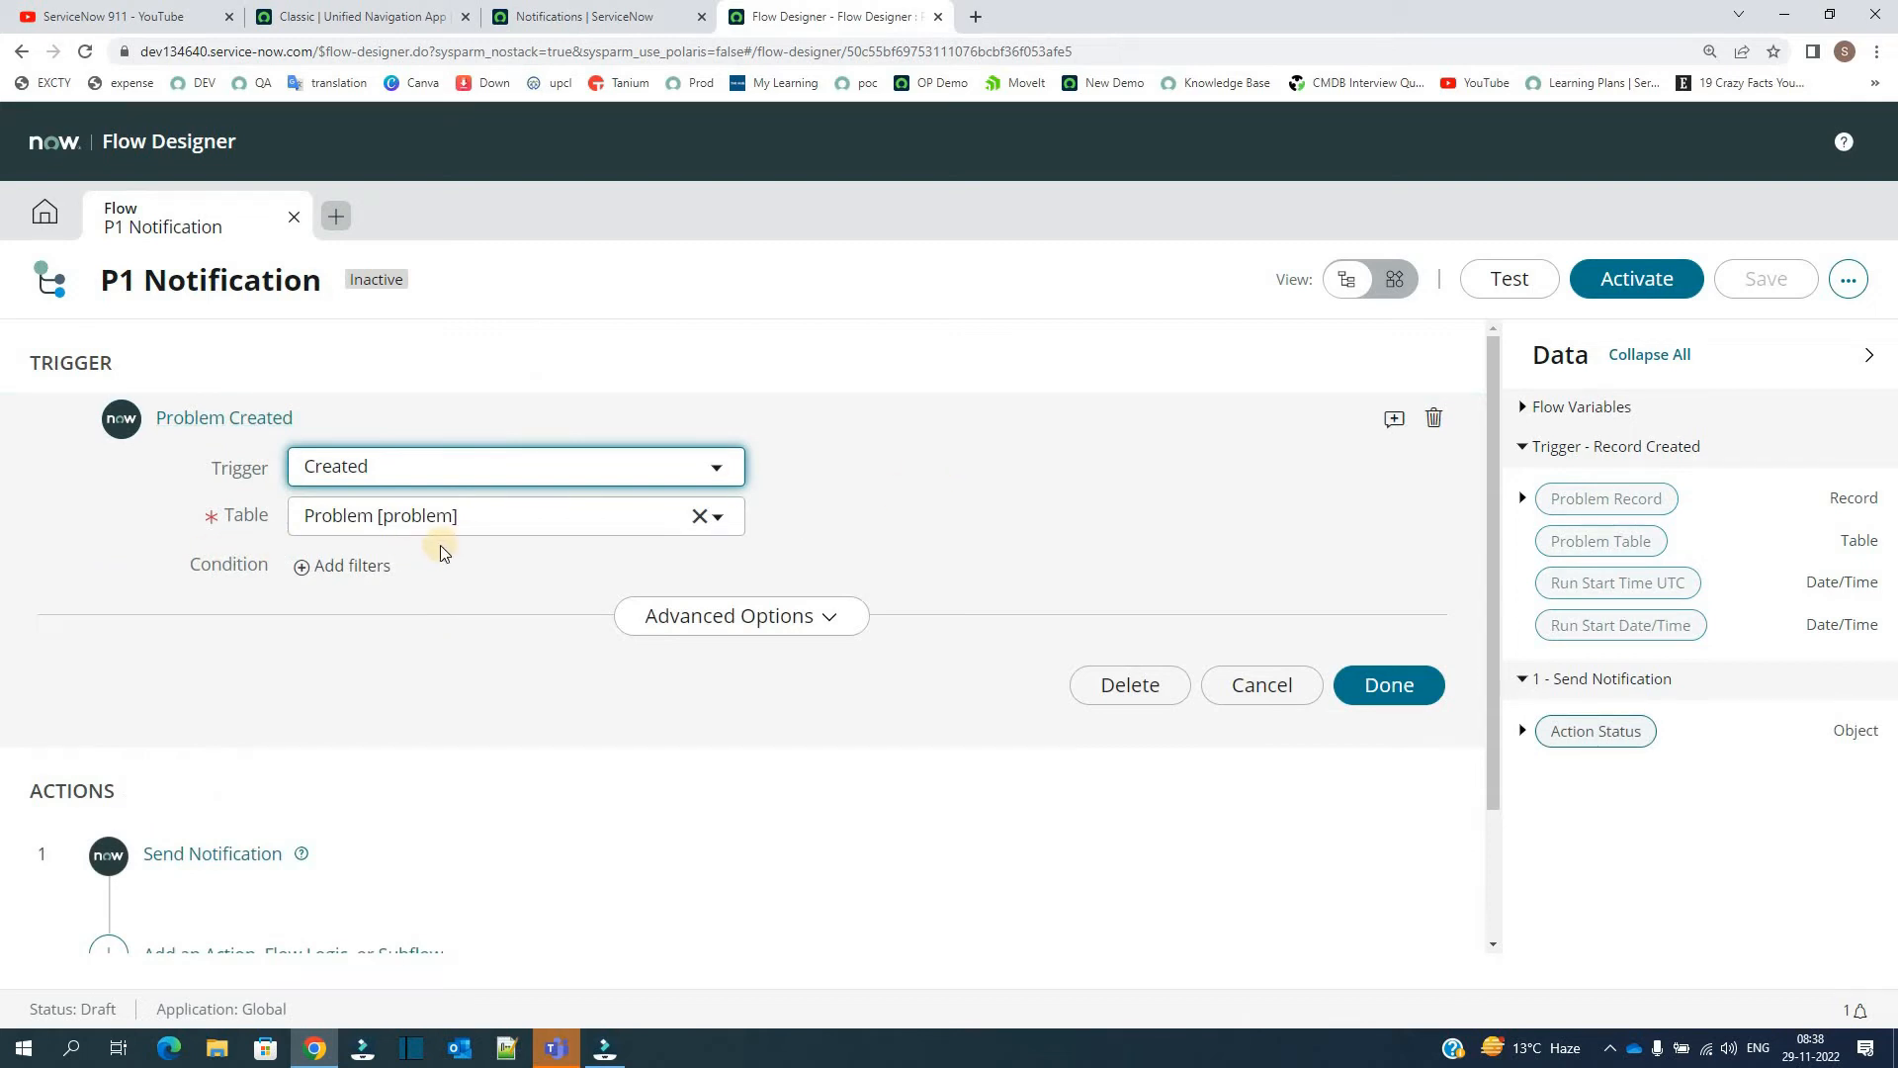
mouse_move(422, 576)
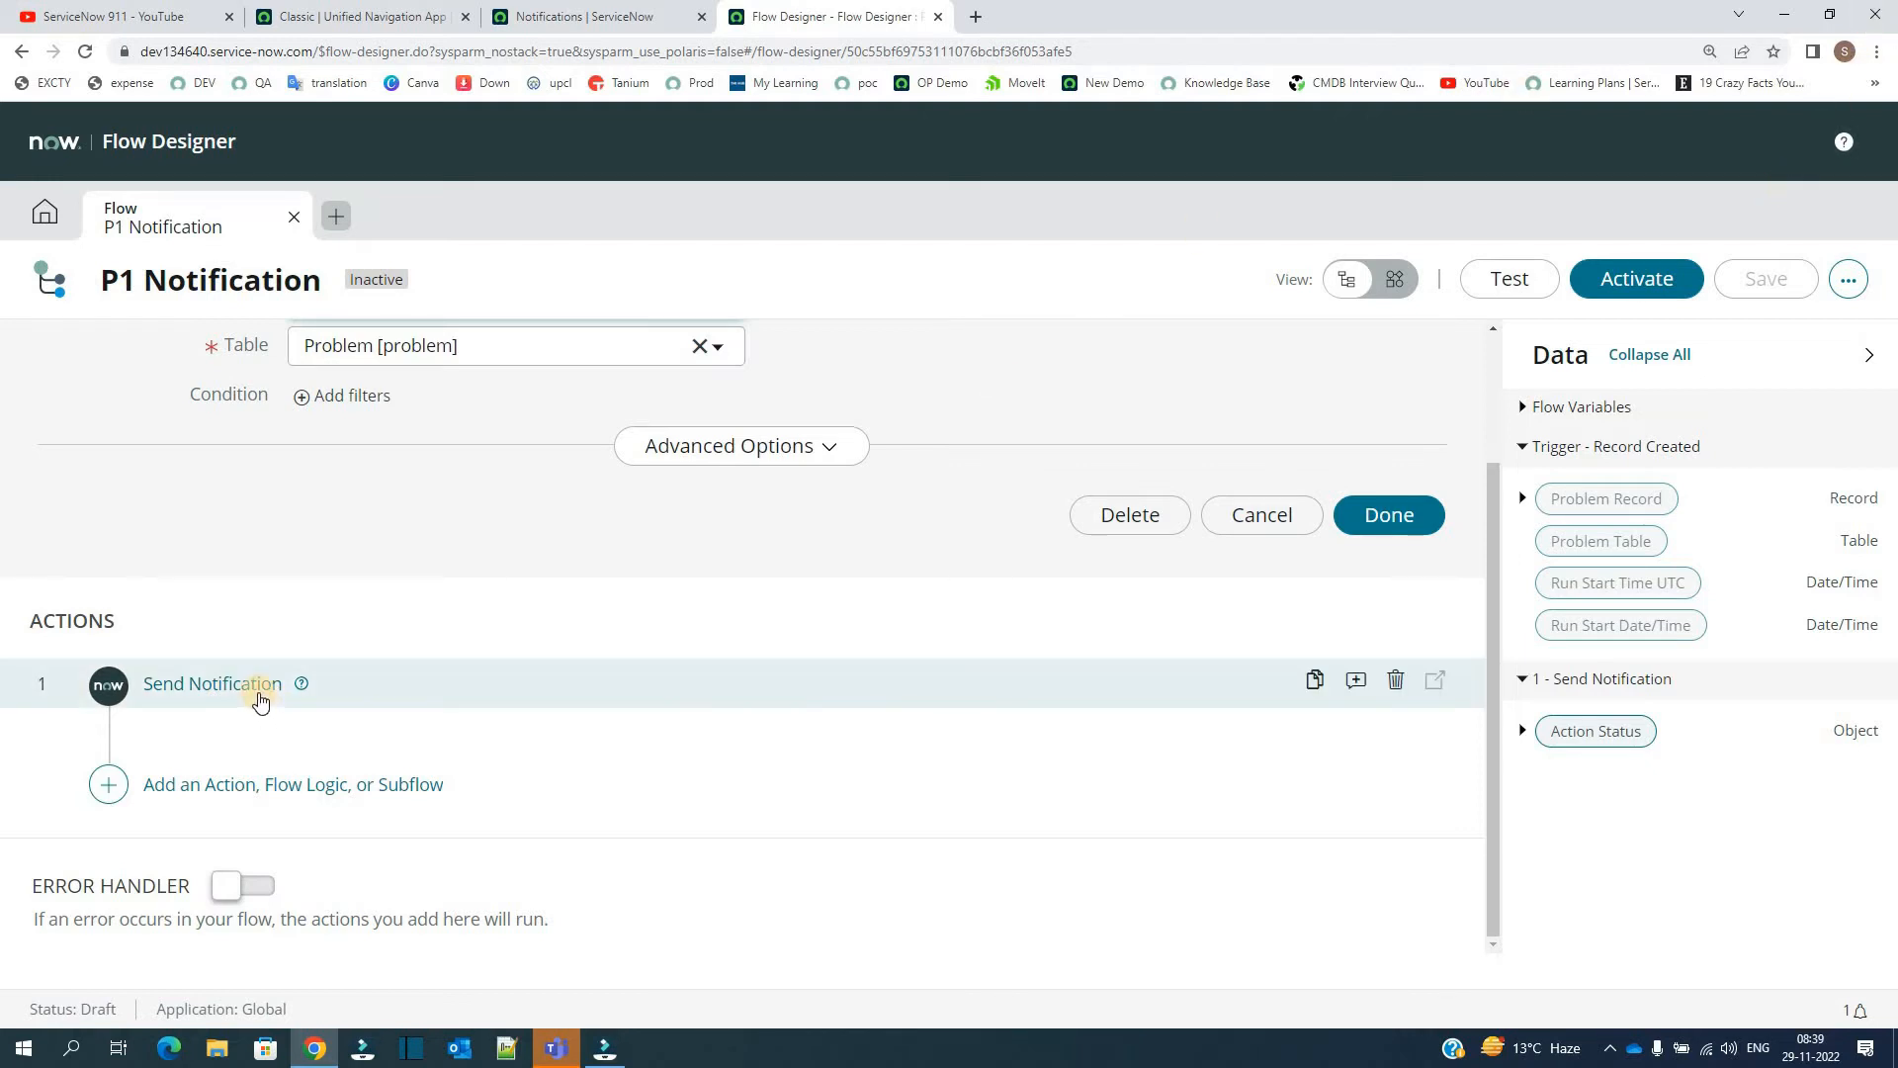
Review the Send Notification action's Problem Record Created setting, then view problem notifications
left_click(212, 683)
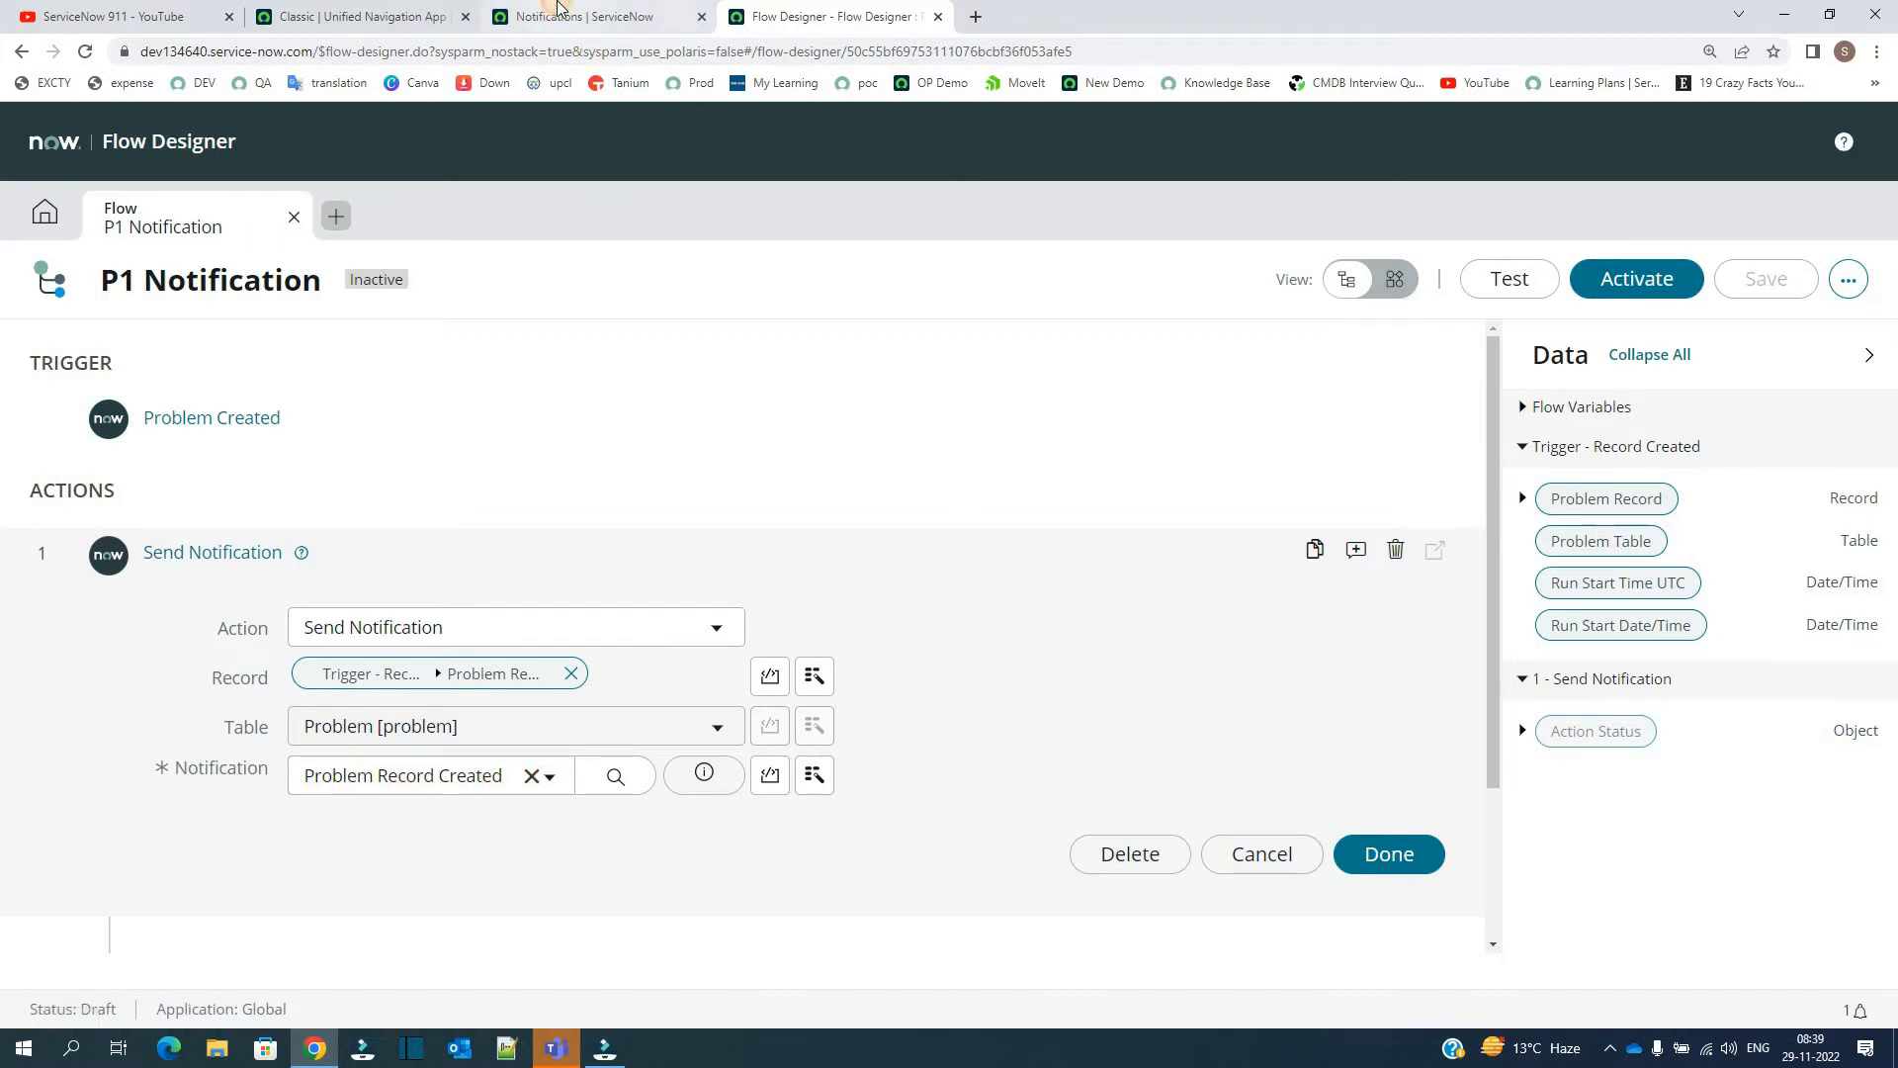
left_click(594, 16)
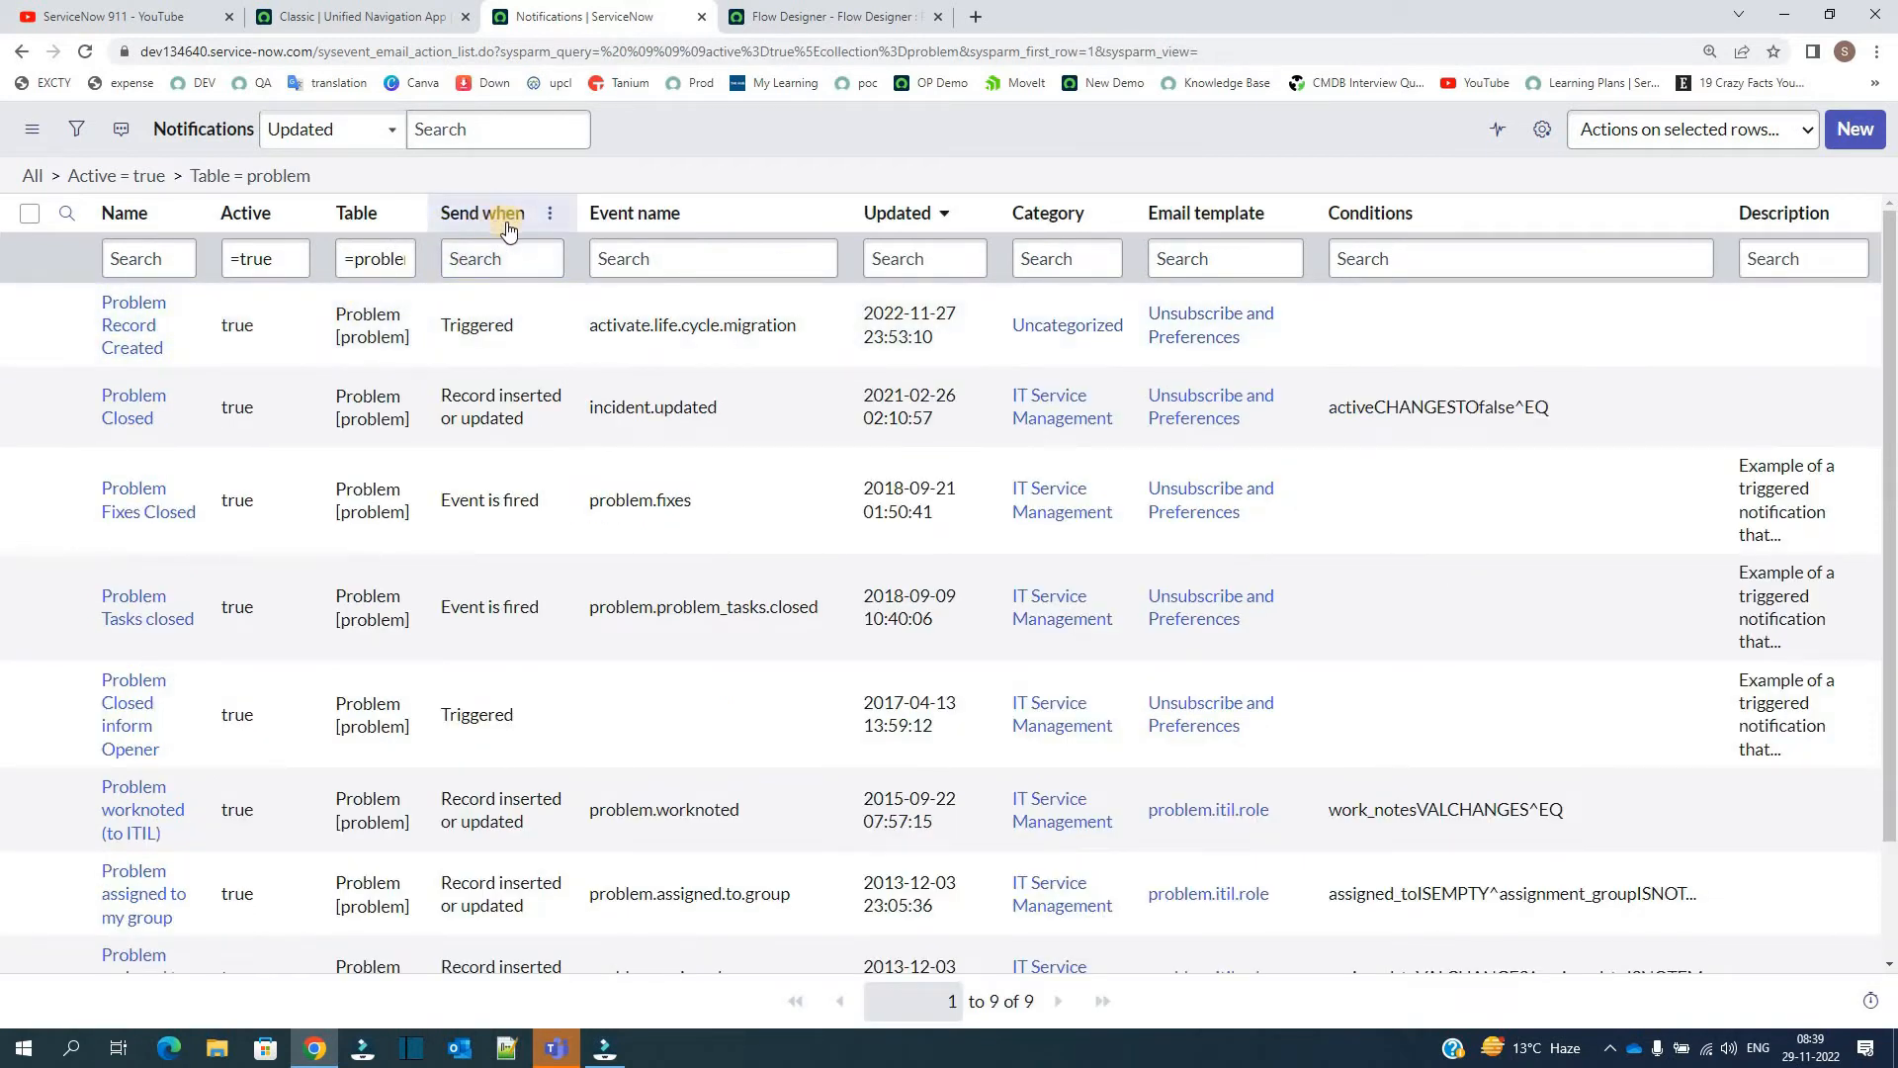
Filter problem notifications to Send when Triggered (two results), then return to the flow
left_click(501, 325)
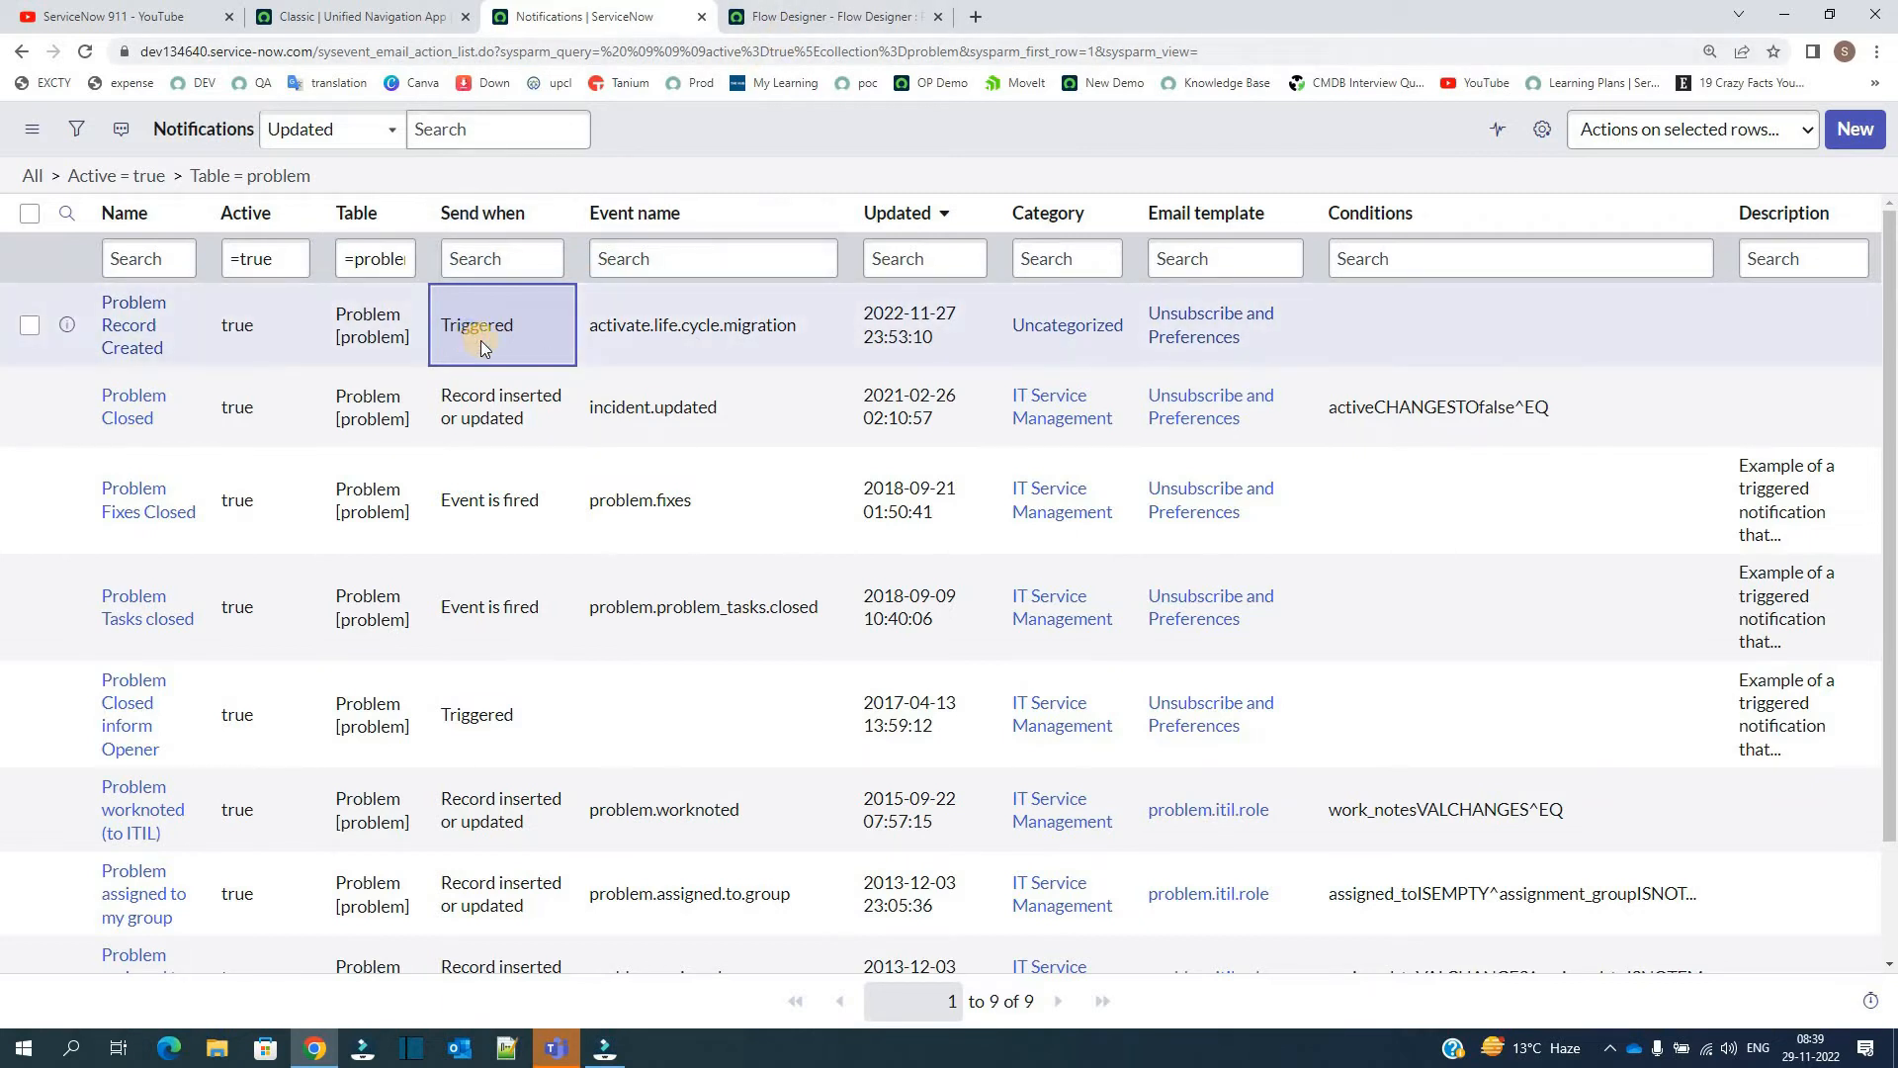
left_click(477, 325)
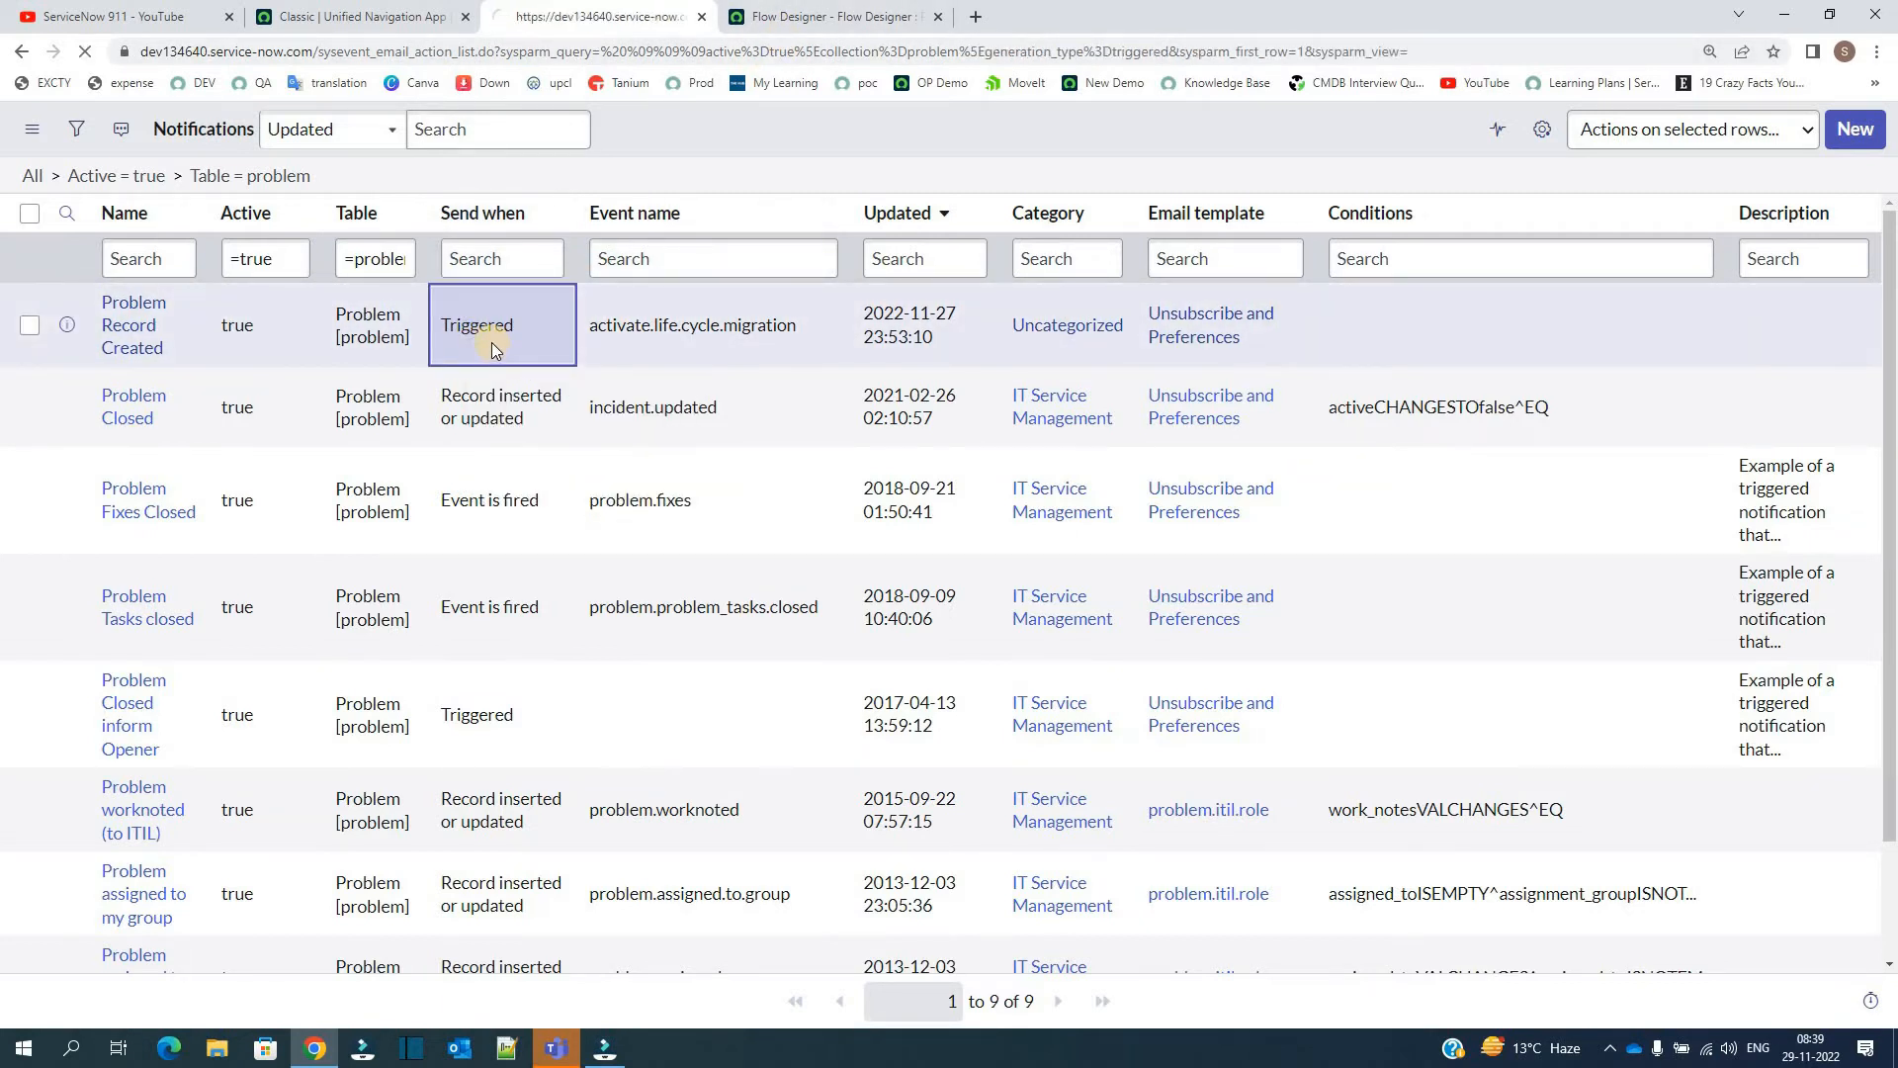
left_click(475, 324)
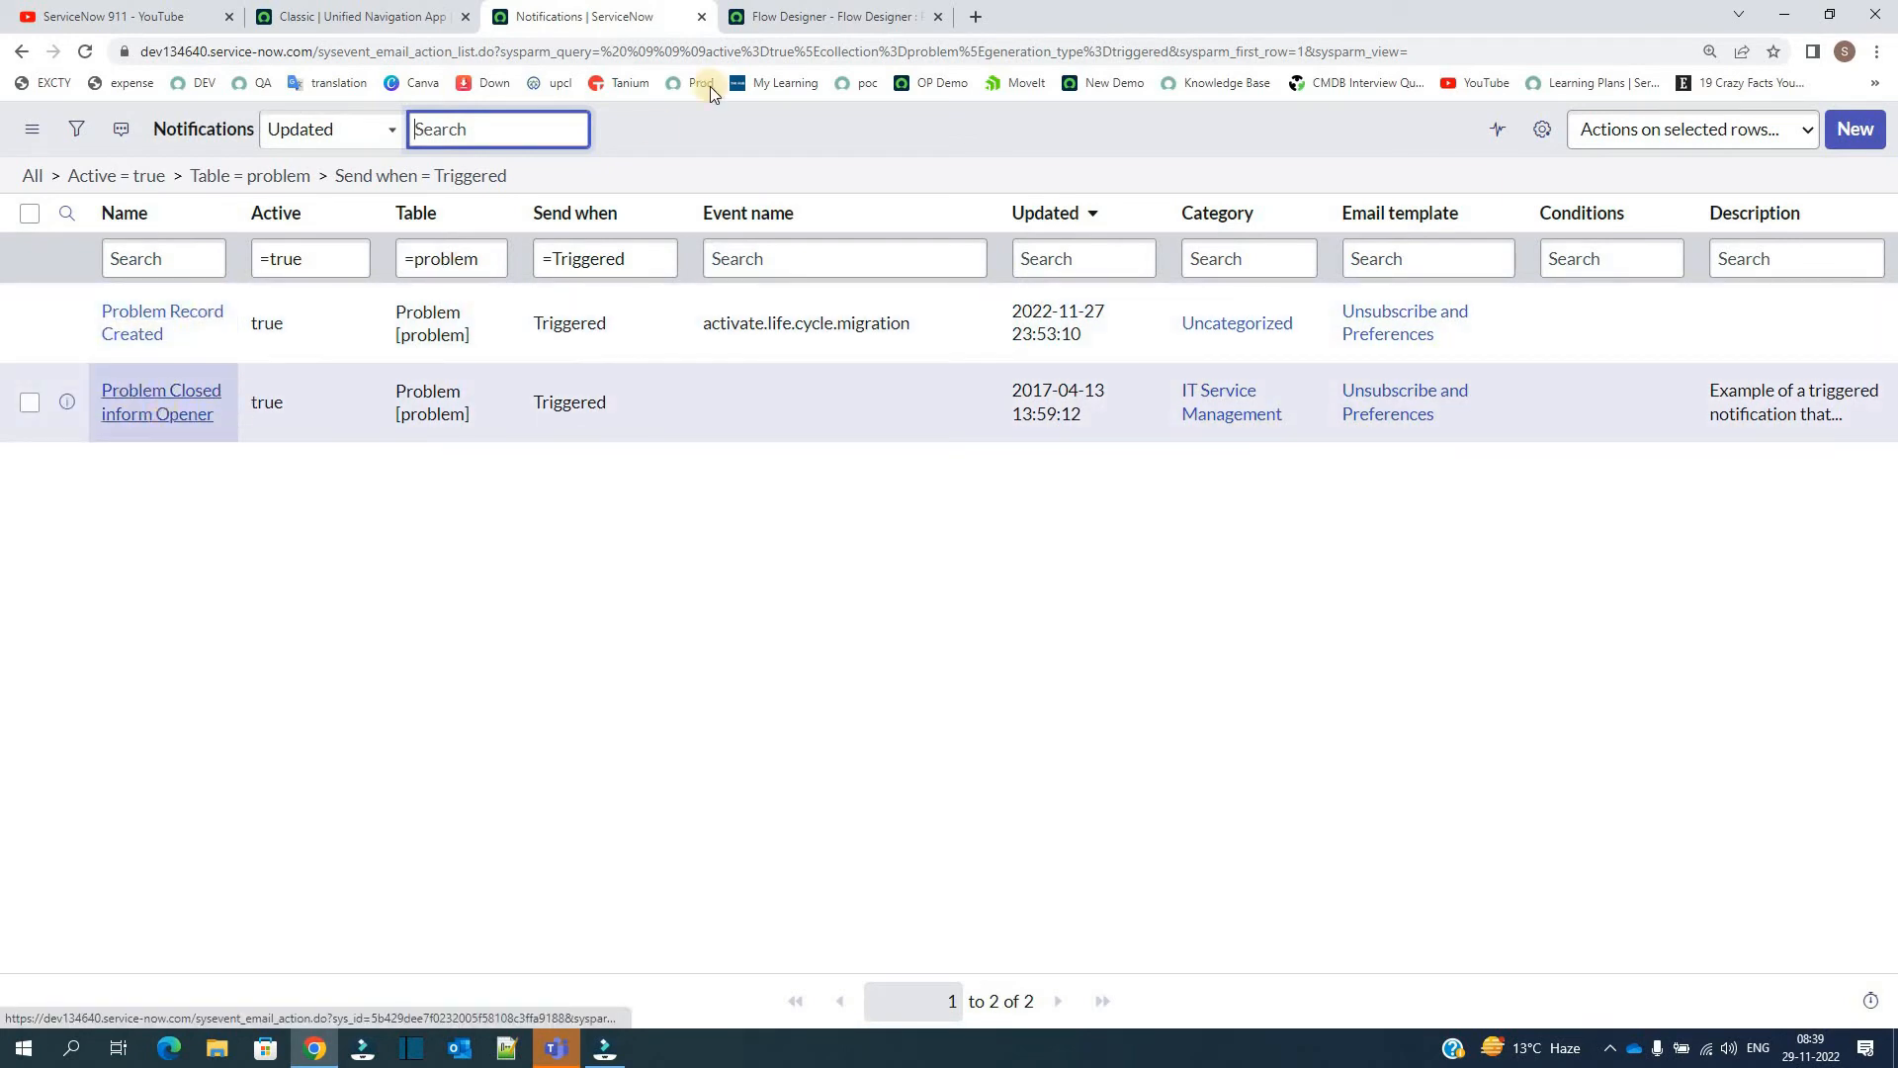
left_click(835, 16)
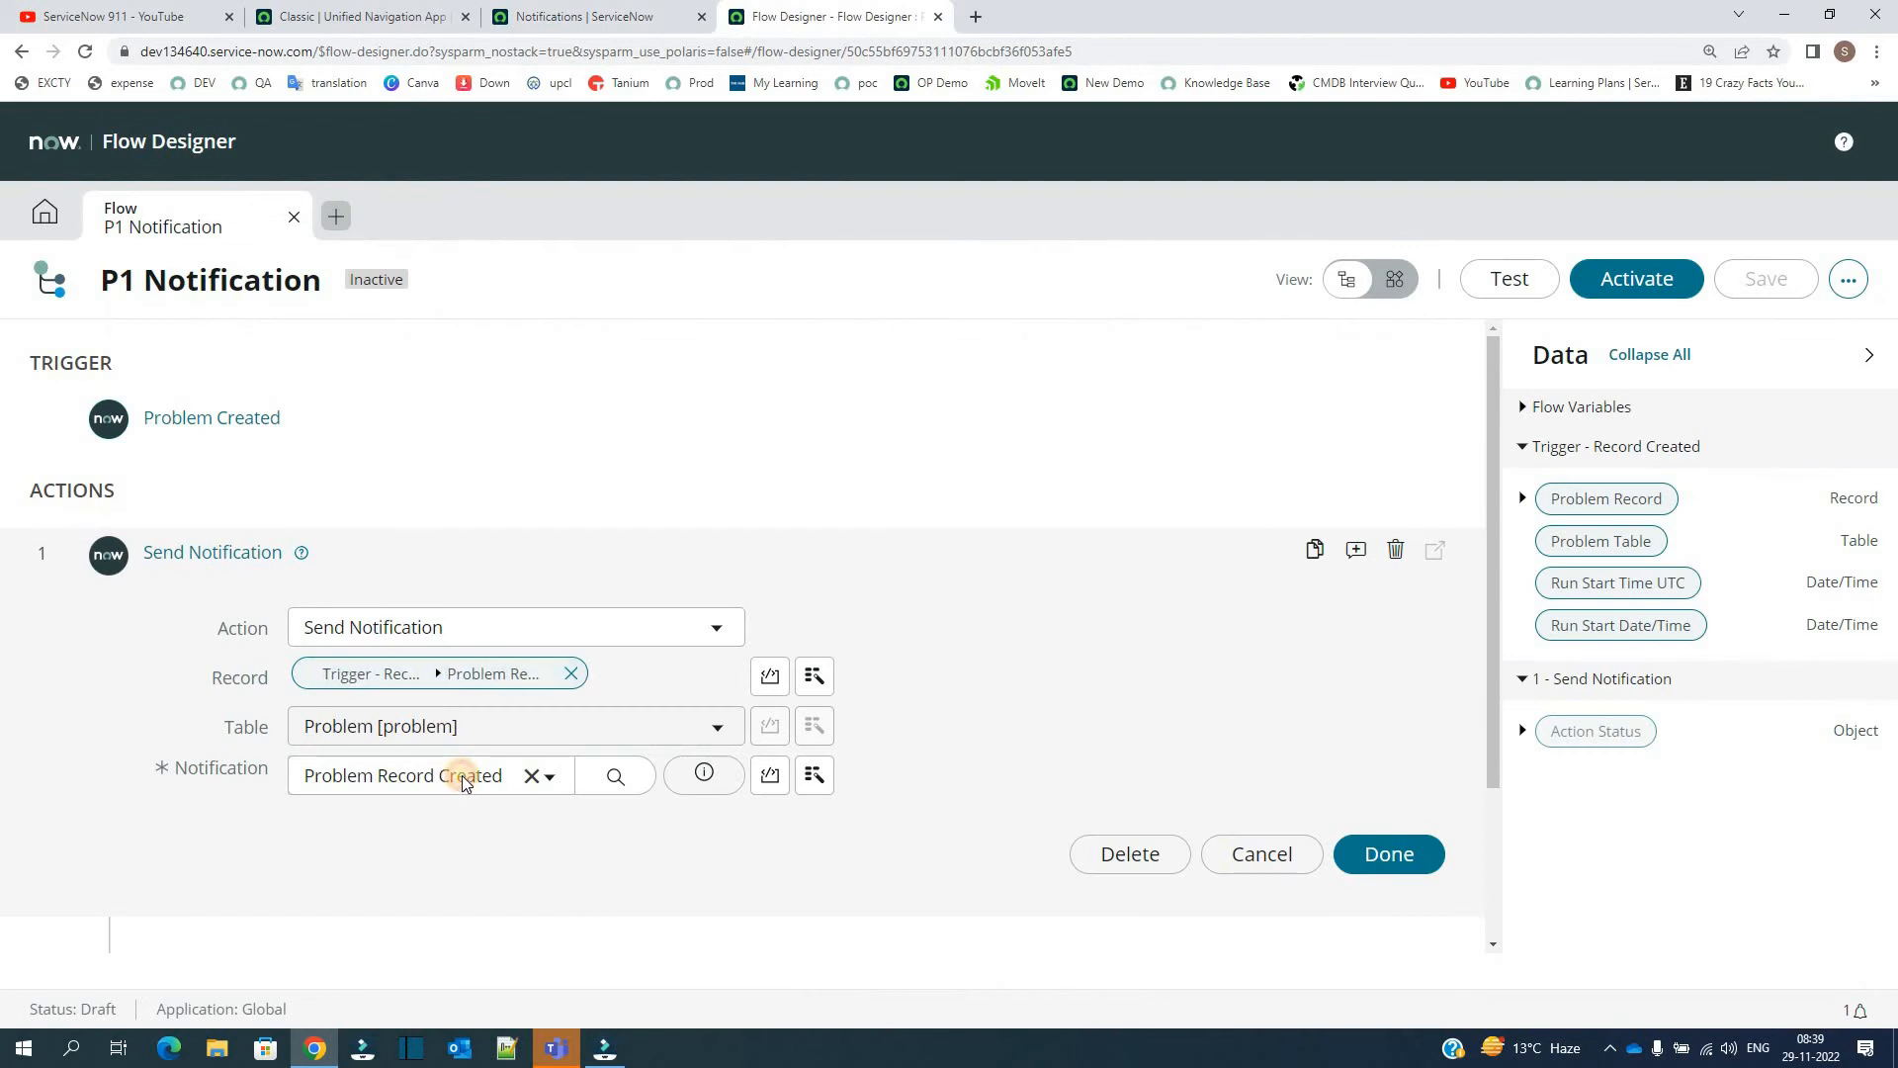
View the Notification dropdown's two triggered choices, then go back to the notifications list
left_click(424, 776)
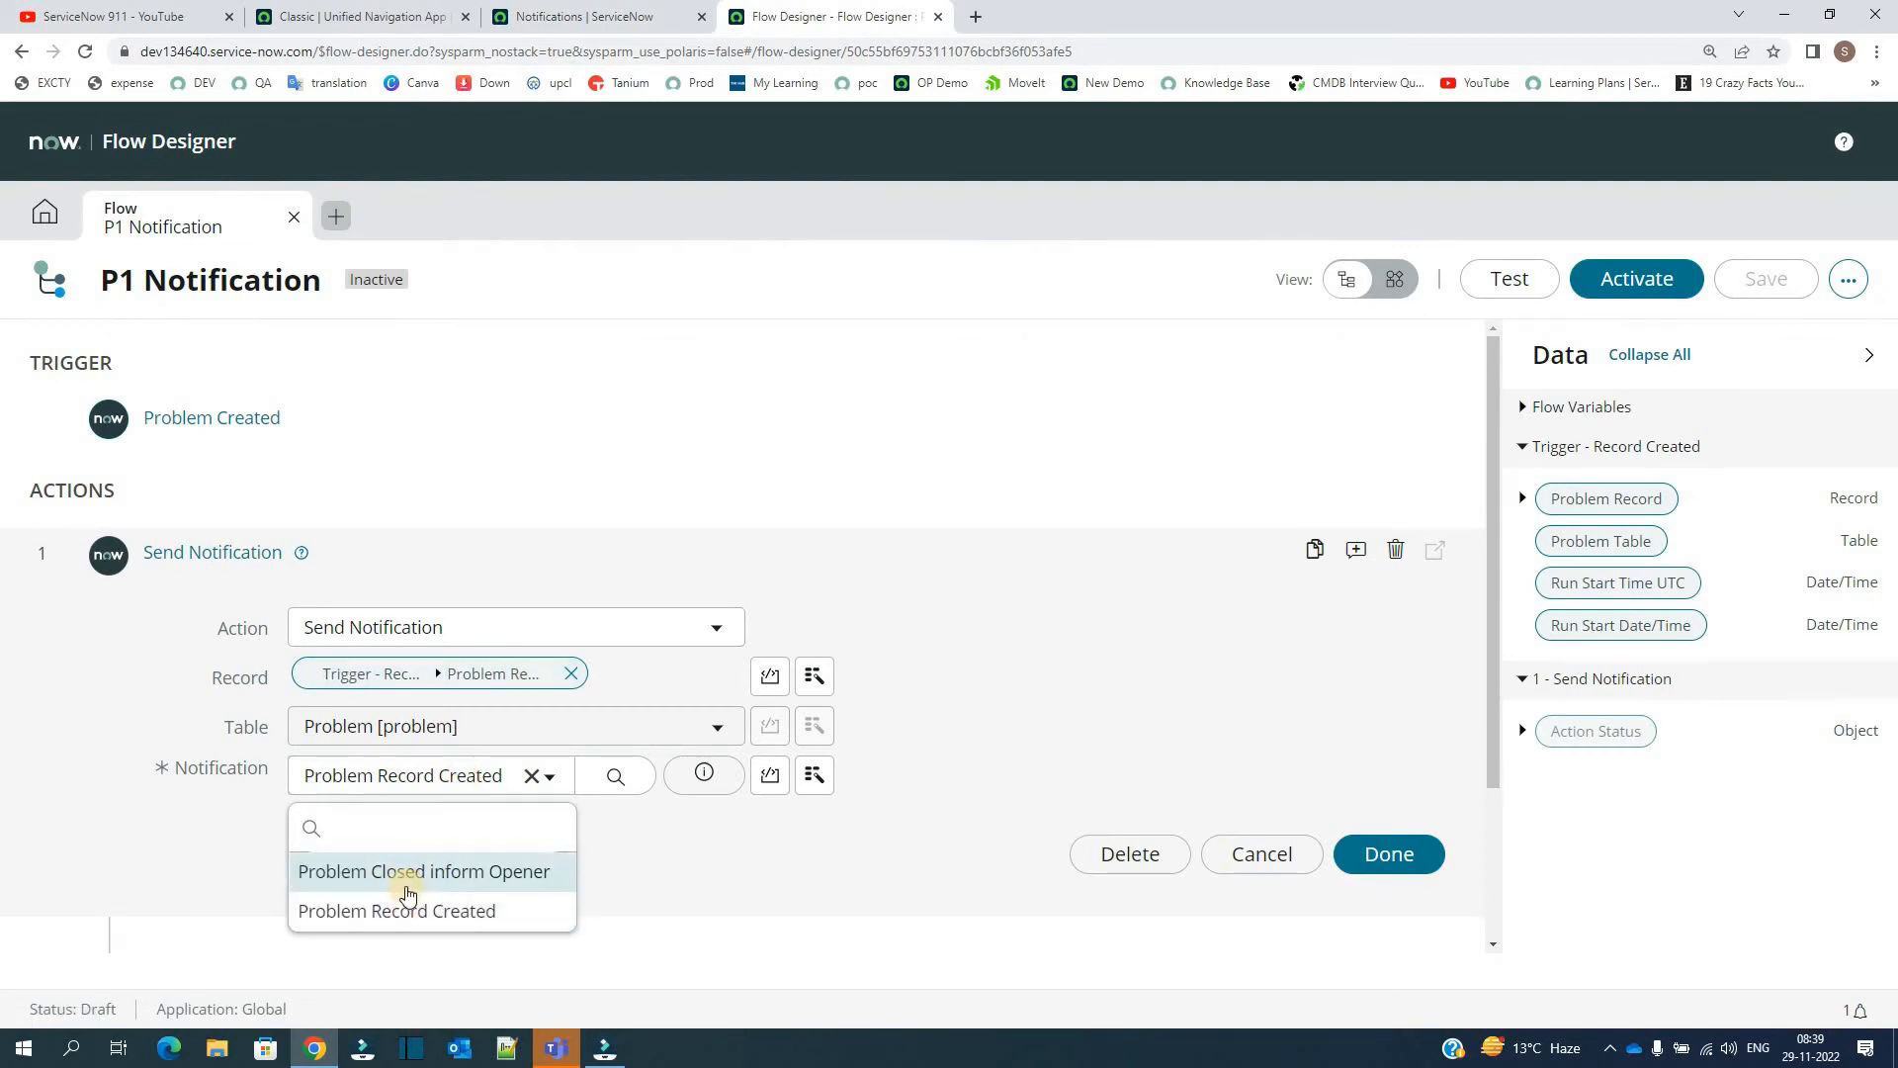
mouse_move(424, 870)
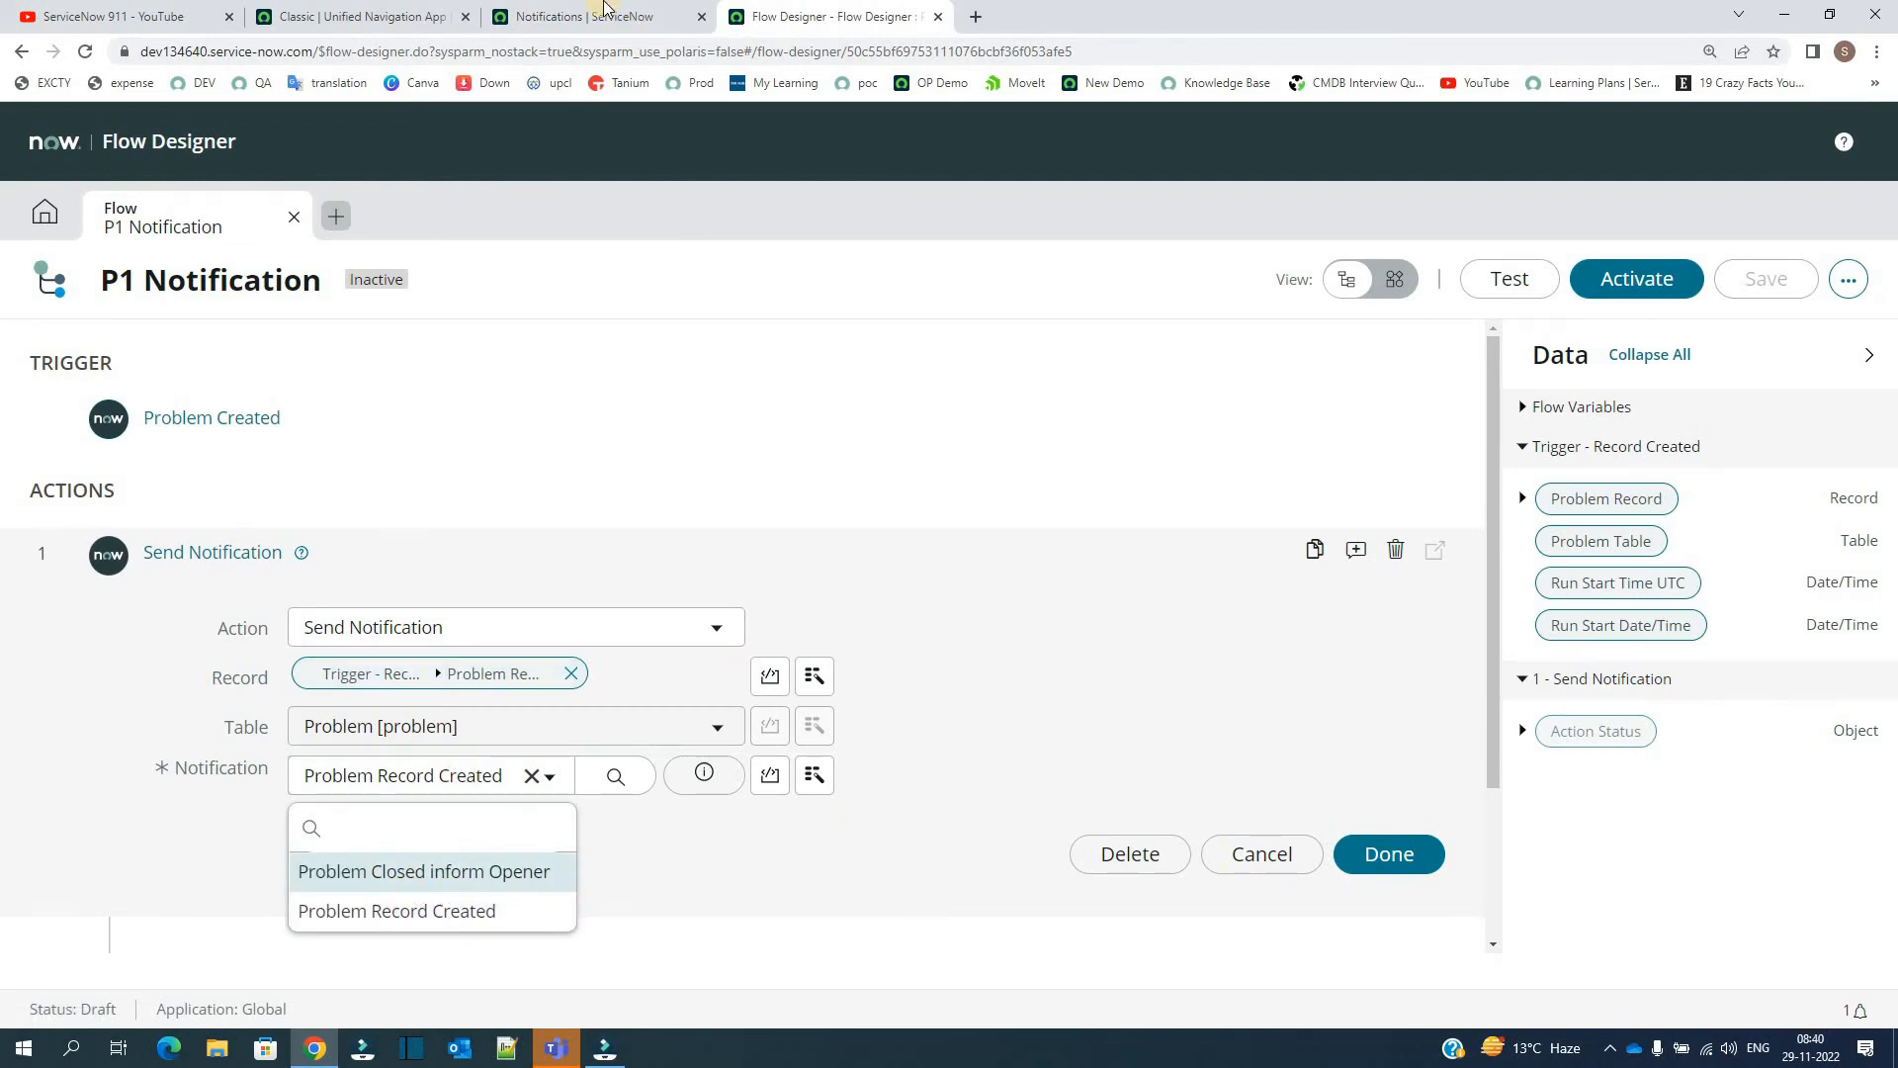
left_click(593, 16)
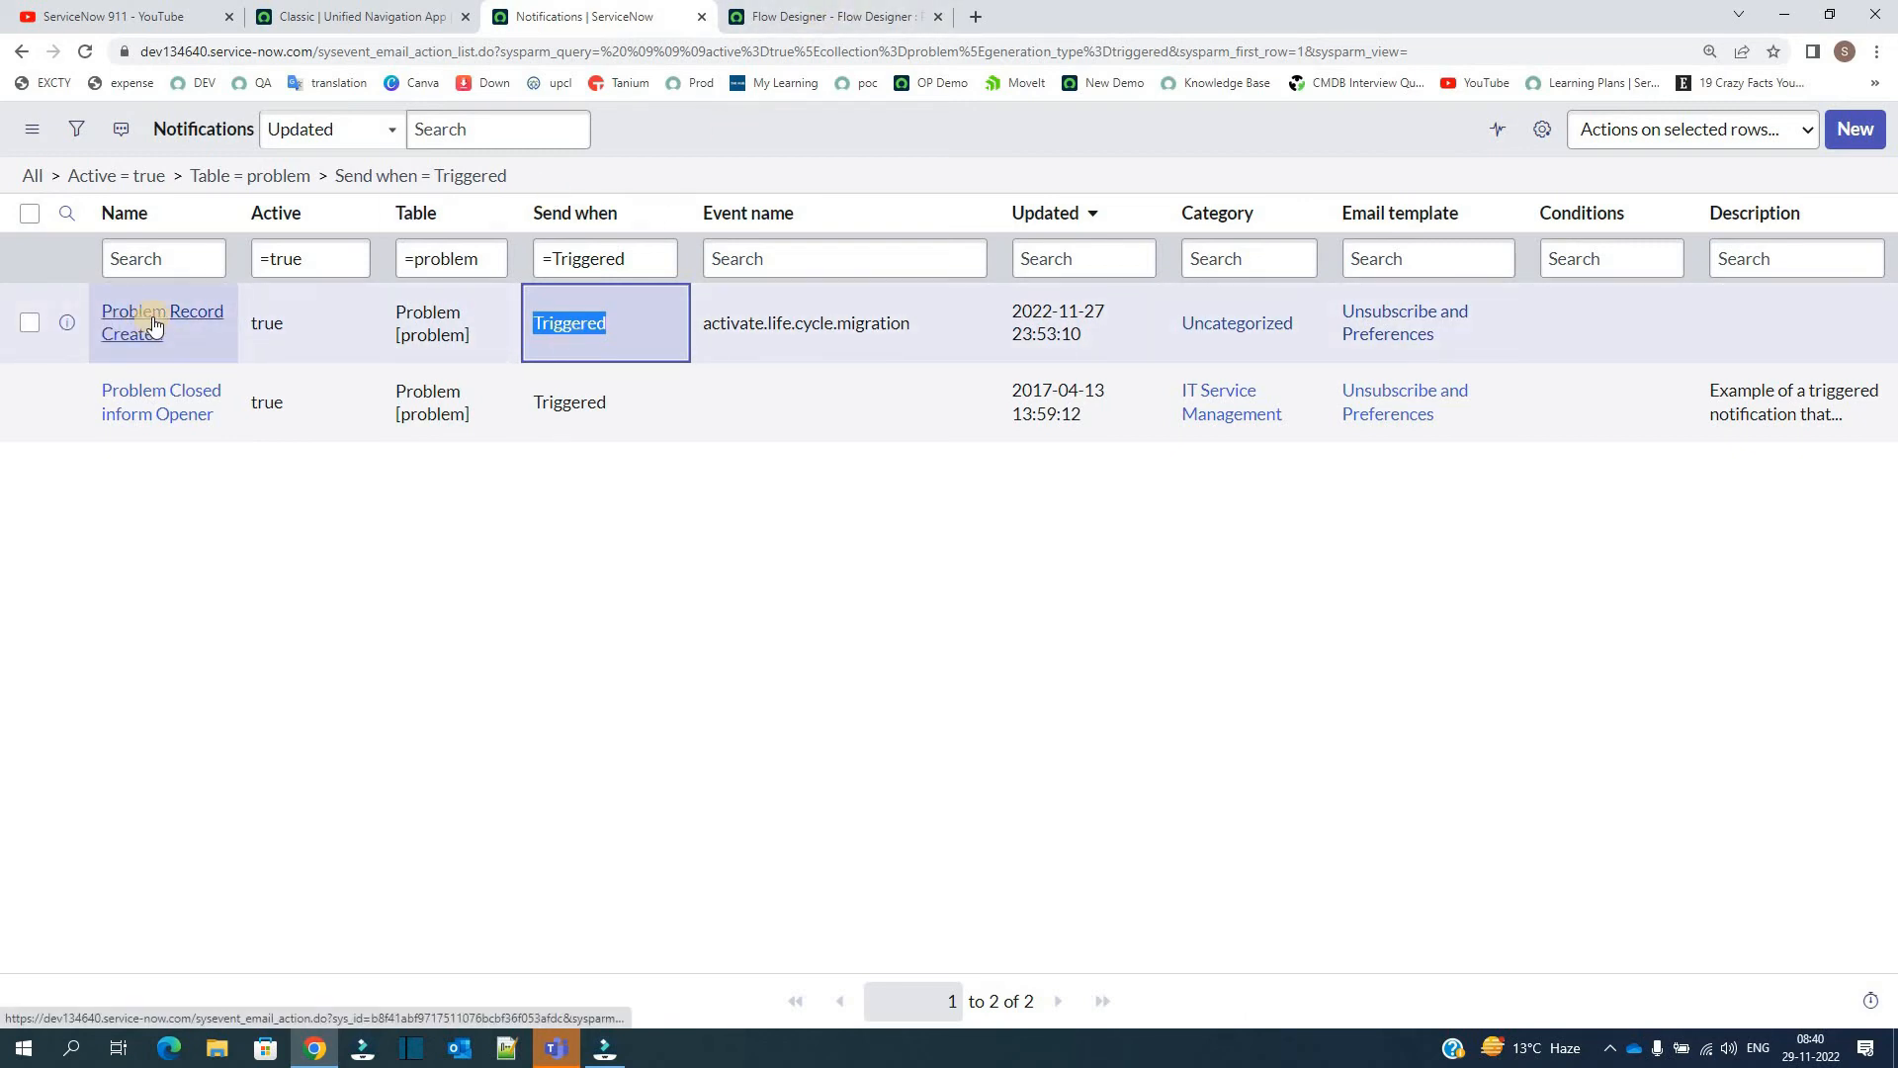
mouse_move(150, 322)
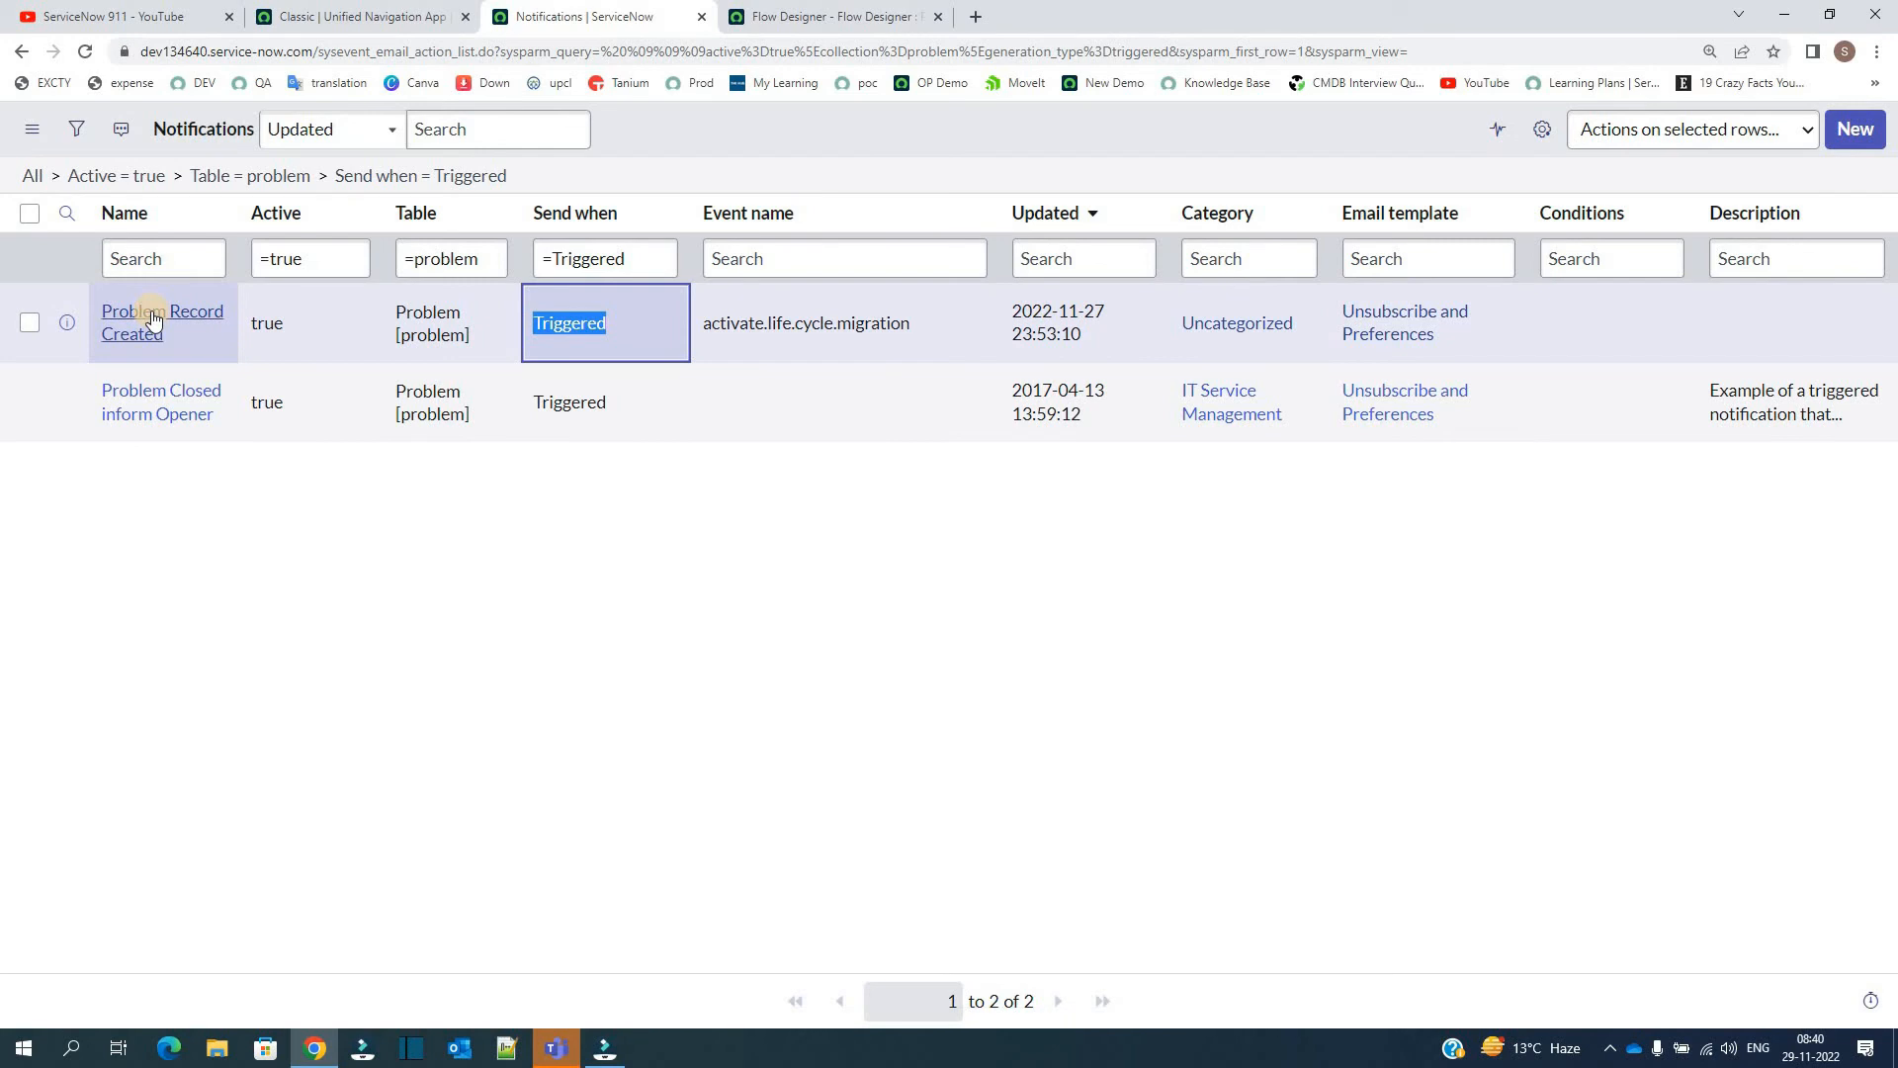